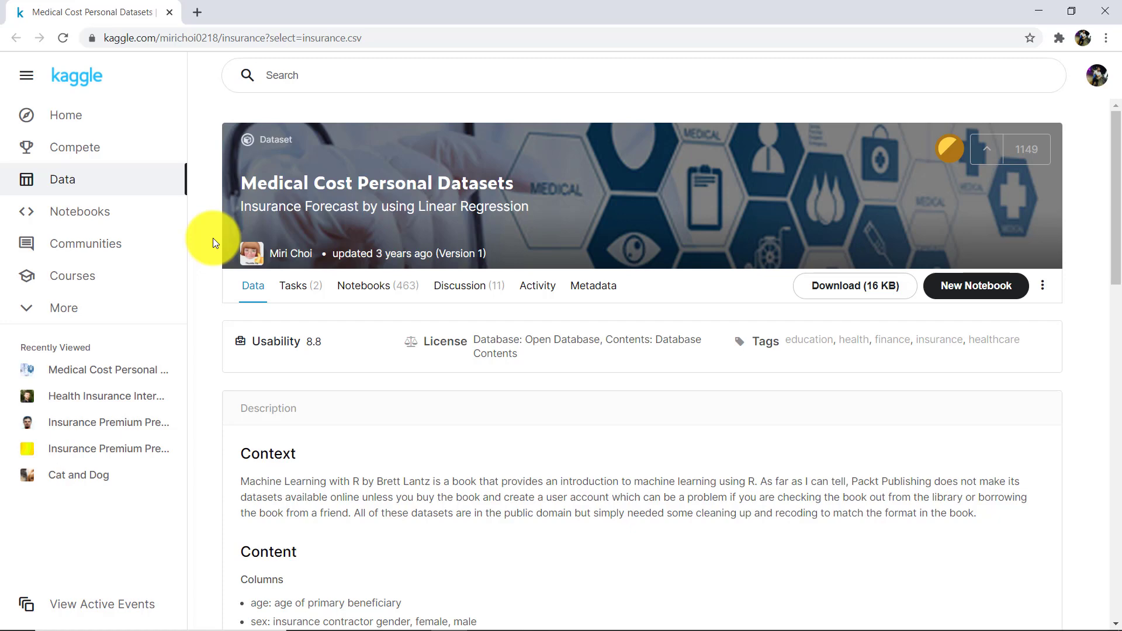
{"action": "mouse_move", "coordinate": [226, 223]}
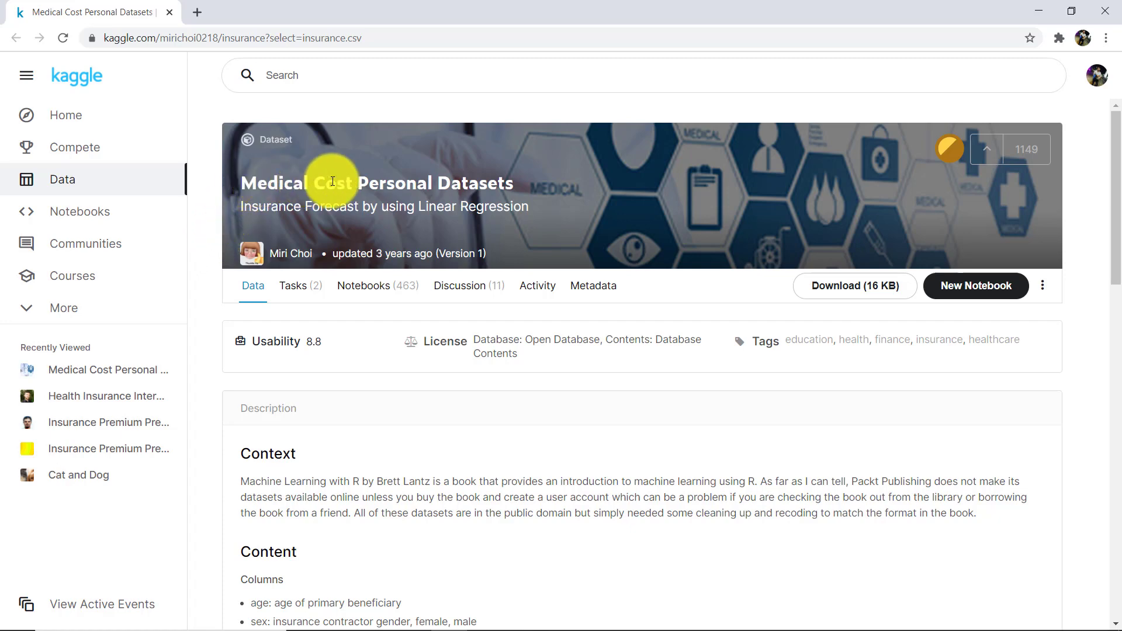
{"action": "mouse_move", "coordinate": [478, 192]}
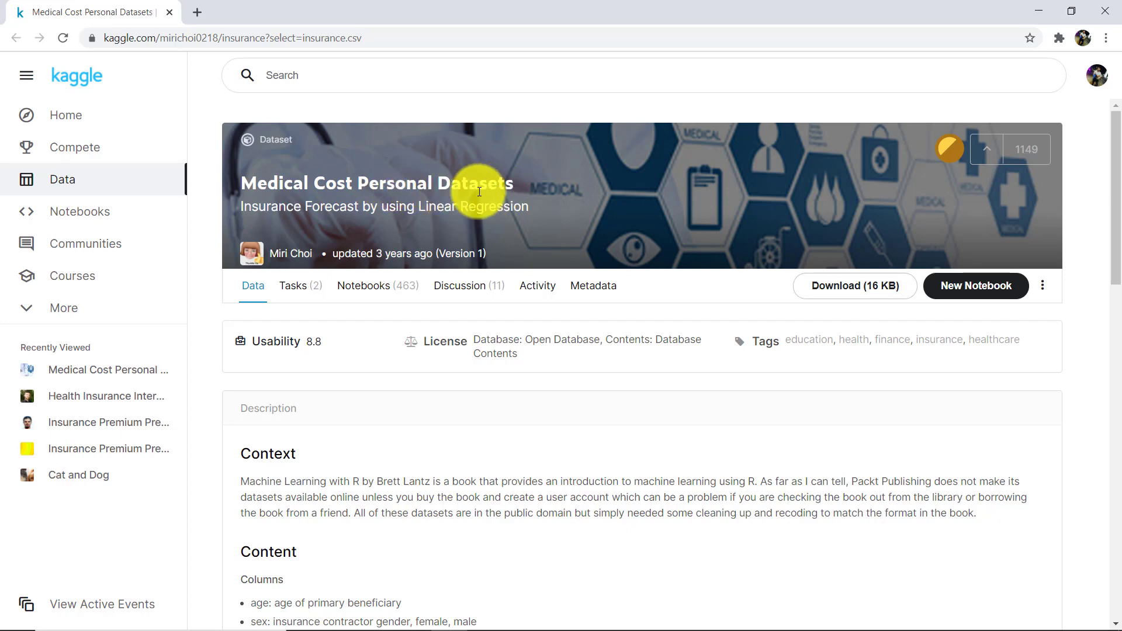
{"action": "mouse_move", "coordinate": [210, 140]}
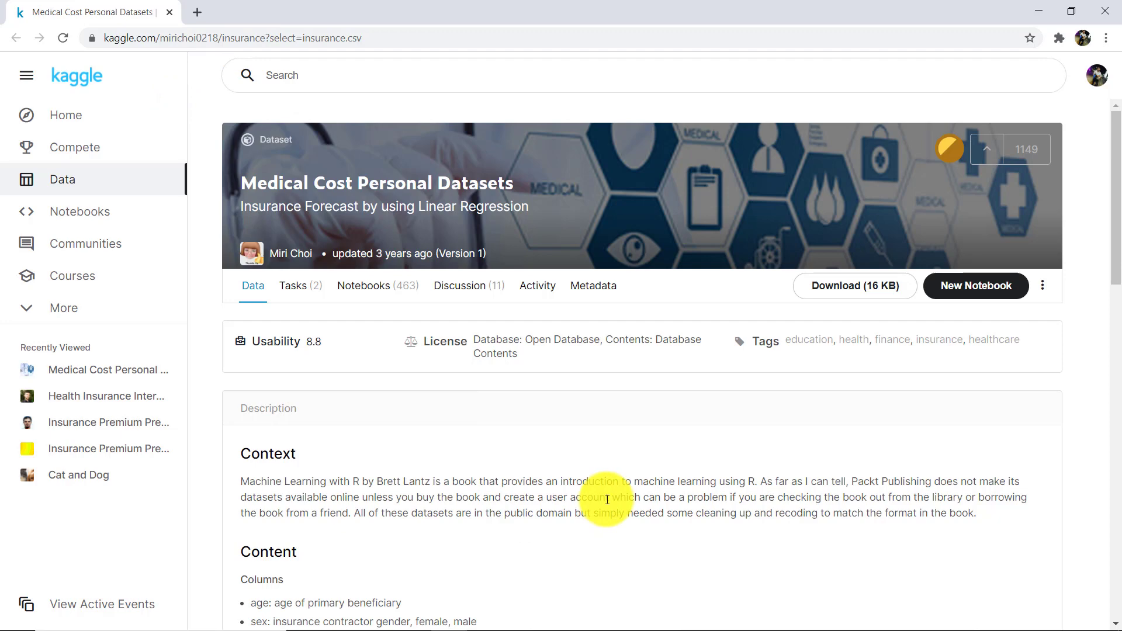
Scroll down the Kaggle dataset page to the insurance.csv file in the Data Explorer.
{"action": "scroll", "scroll_direction": "down", "scroll_amount": 3}
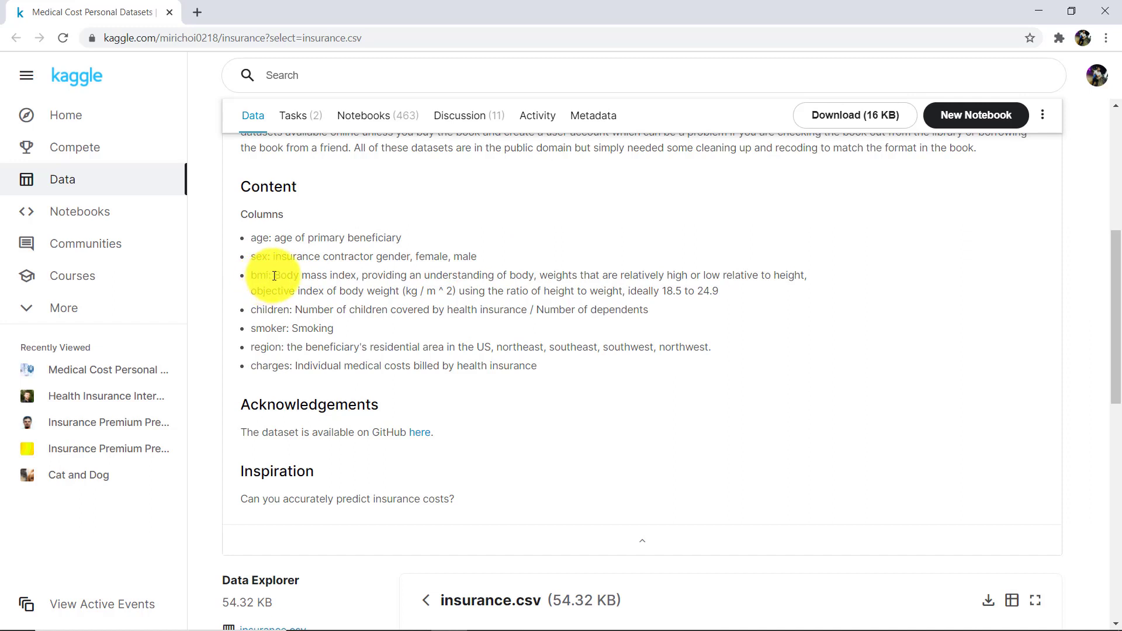
{"action": "mouse_move", "coordinate": [270, 306]}
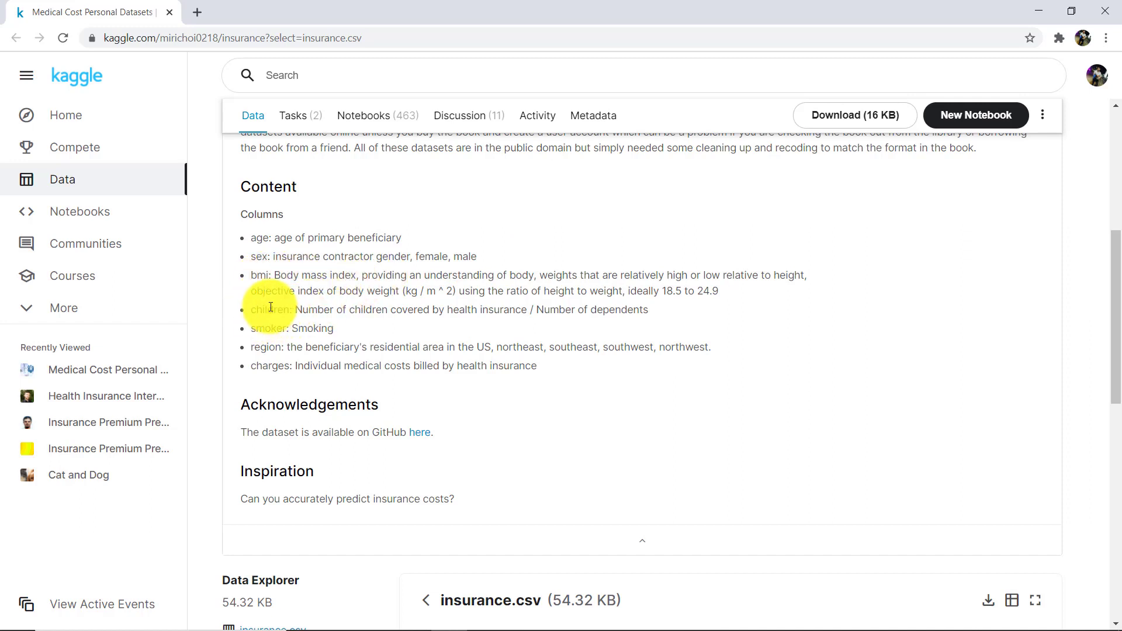
{"action": "mouse_move", "coordinate": [285, 350]}
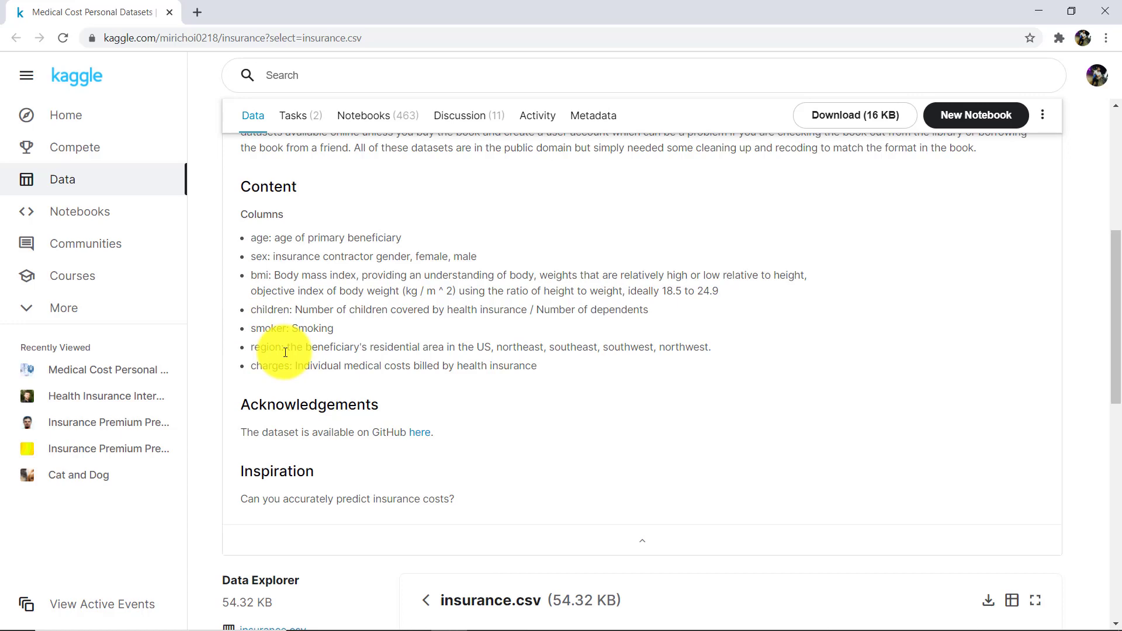
{"action": "scroll", "scroll_direction": "down", "scroll_amount": 3}
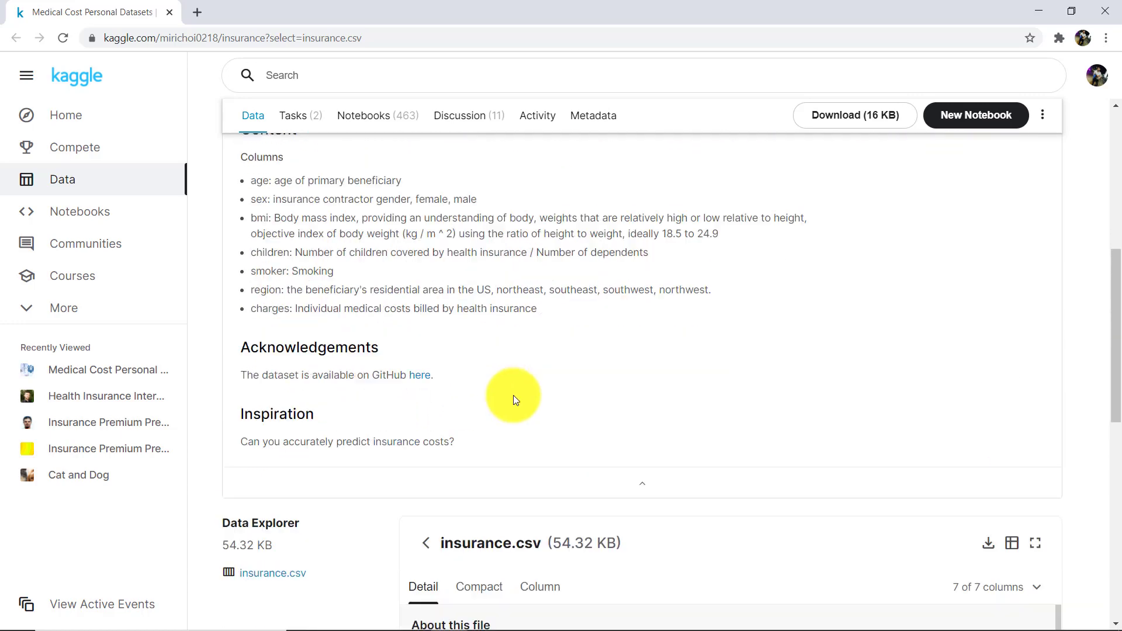
{"action": "scroll", "scroll_direction": "down", "scroll_amount": 3}
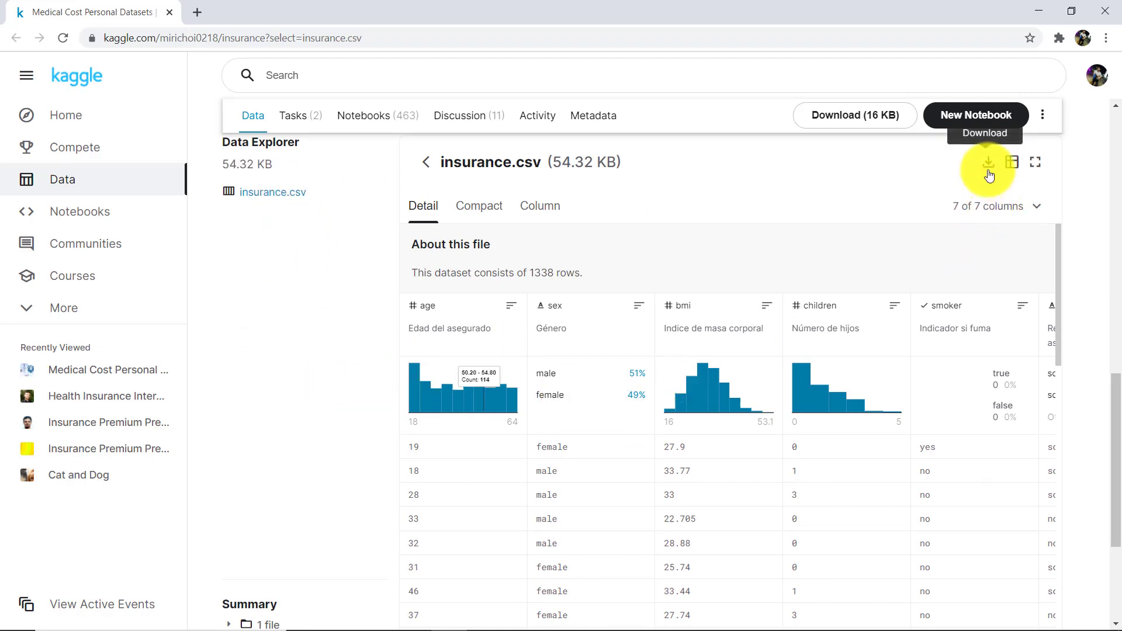
{"action": "mouse_move", "coordinate": [327, 352]}
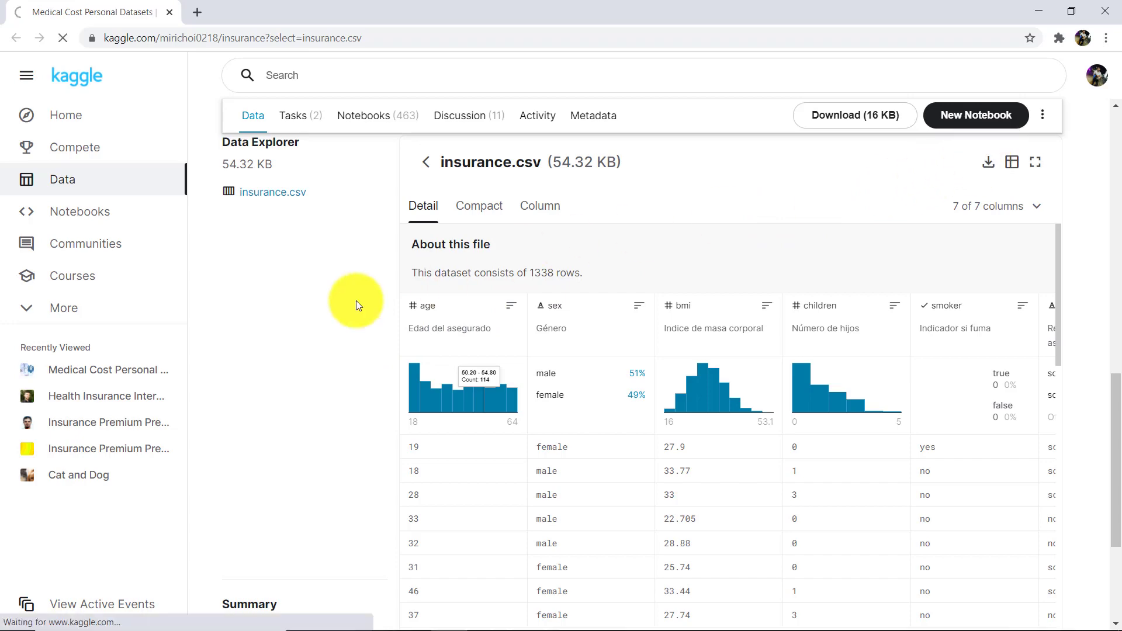
{"action": "mouse_move", "coordinate": [325, 347]}
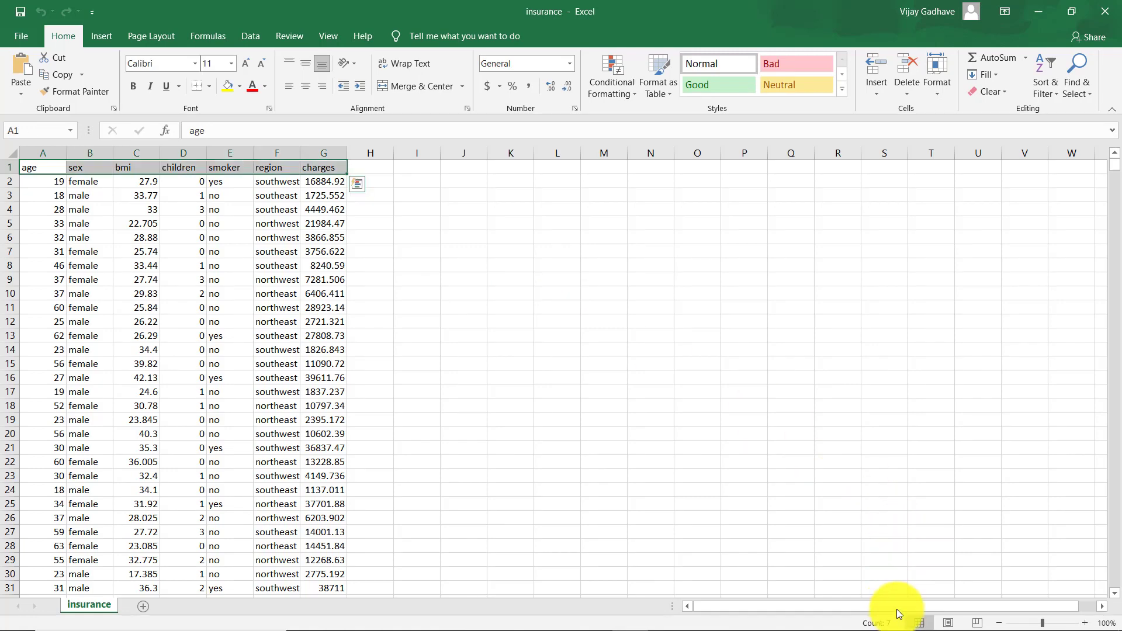
Review the insurance sheet's headers, including children, smoker and region, plus row 2's smoker value.
{"action": "left_click", "coordinate": [42, 181]}
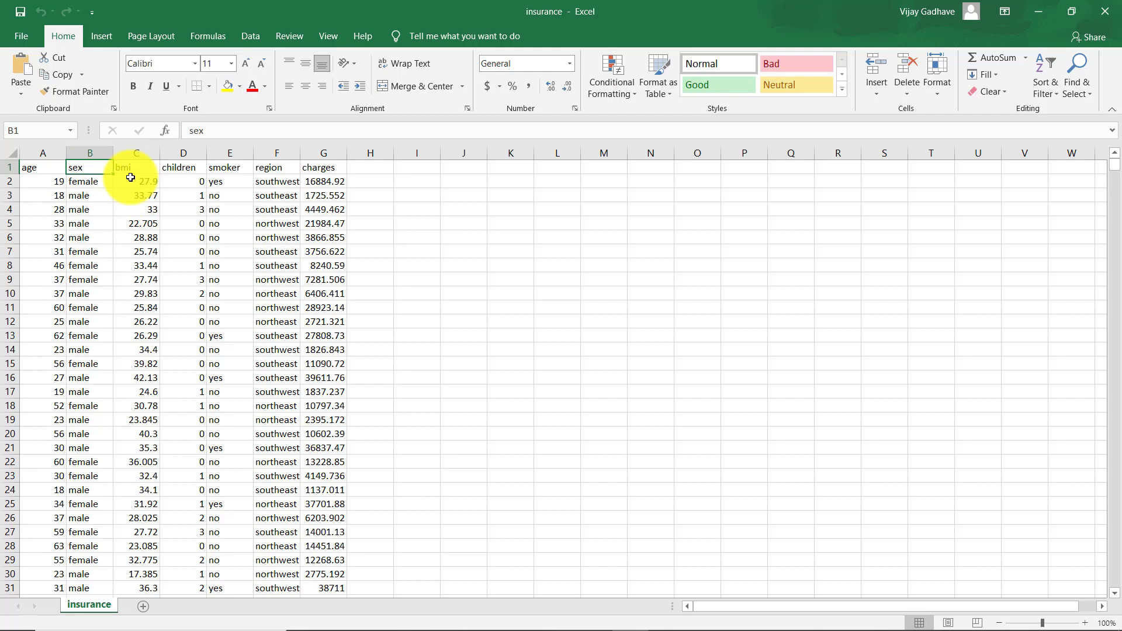
{"action": "left_click", "coordinate": [183, 168]}
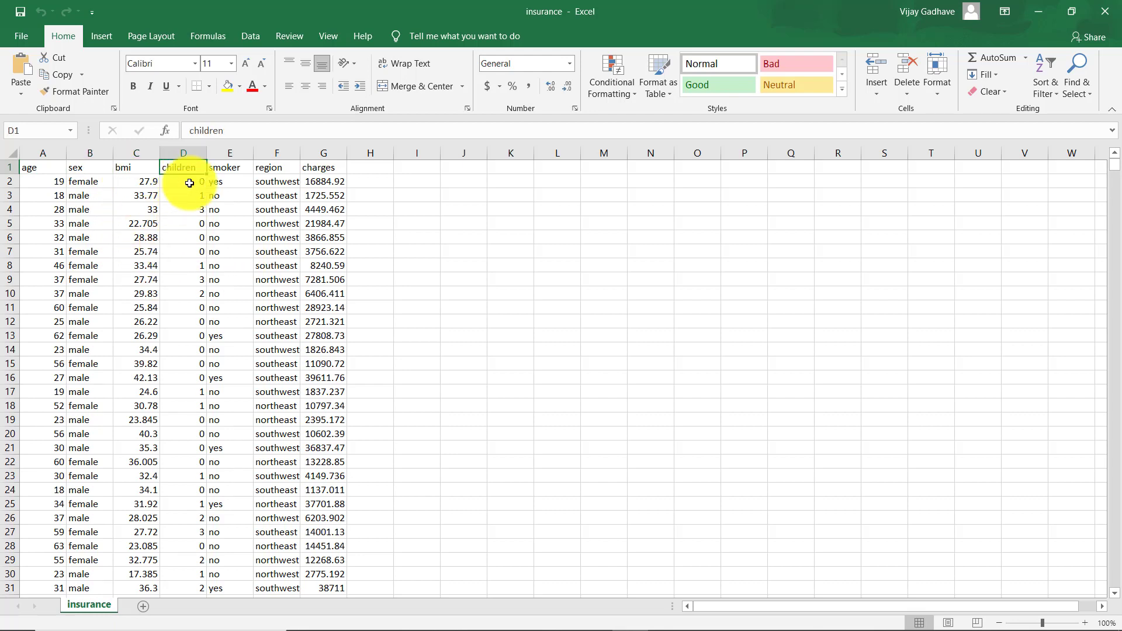
{"action": "left_click", "coordinate": [183, 350]}
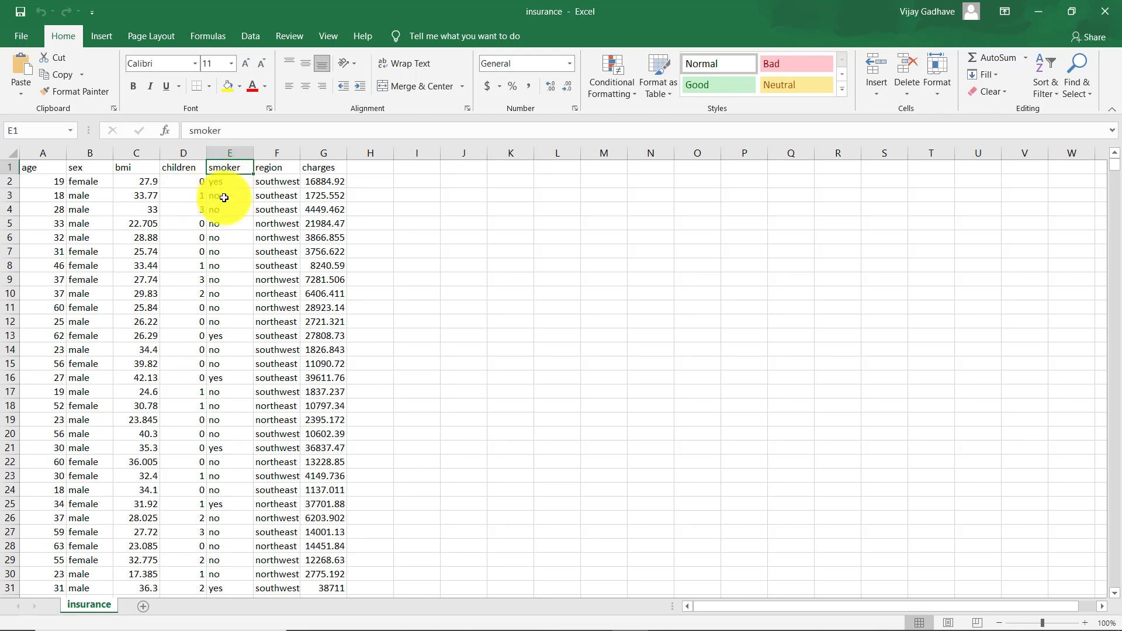
{"action": "left_click", "coordinate": [229, 181]}
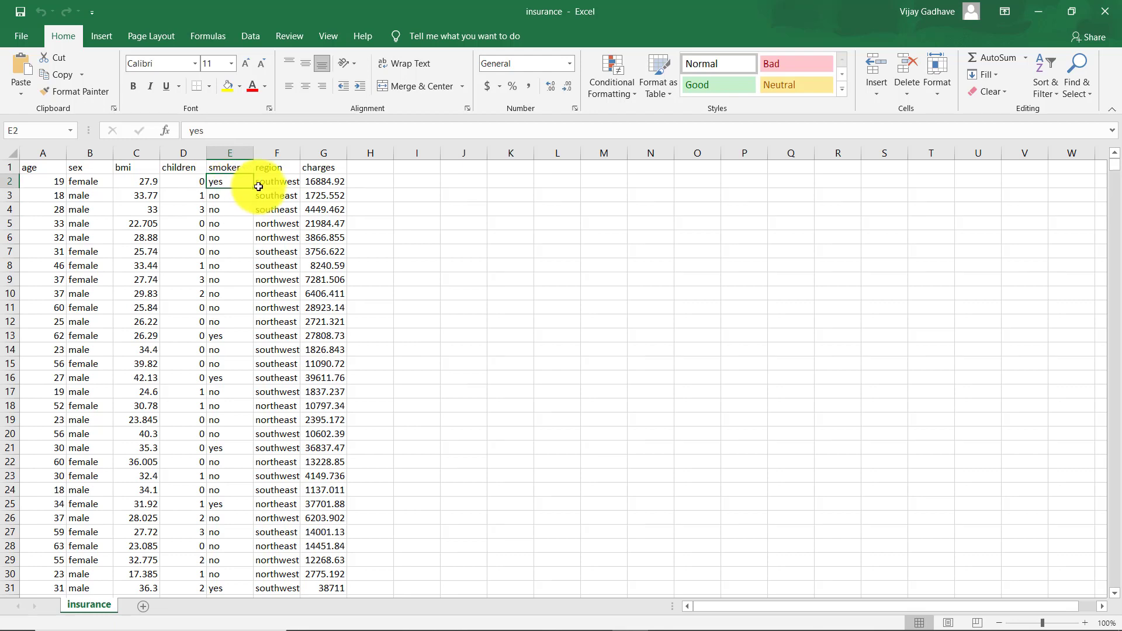
{"action": "left_click", "coordinate": [277, 168]}
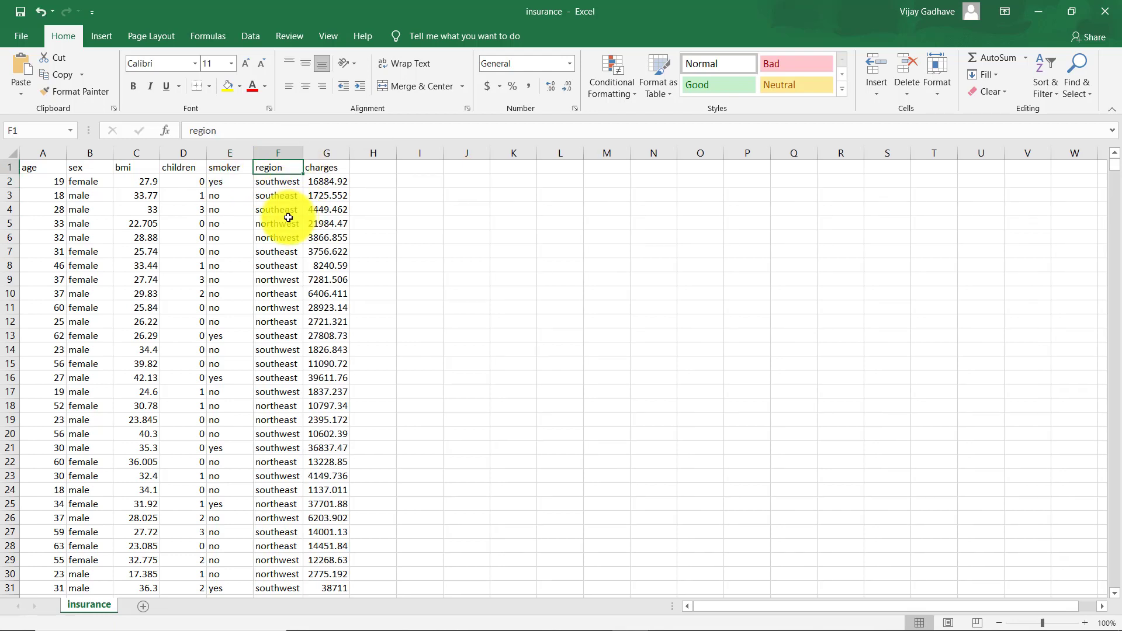